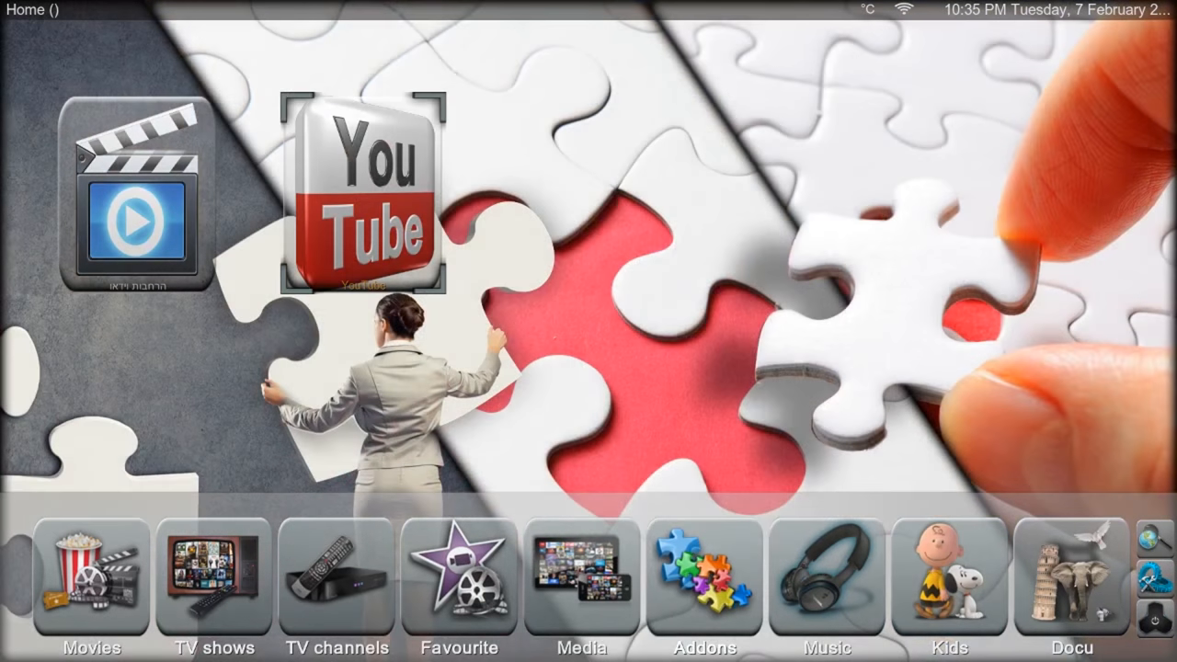
Open the YouTube add-on and try the Mariah Carey video from Popular right now.
click(359, 193)
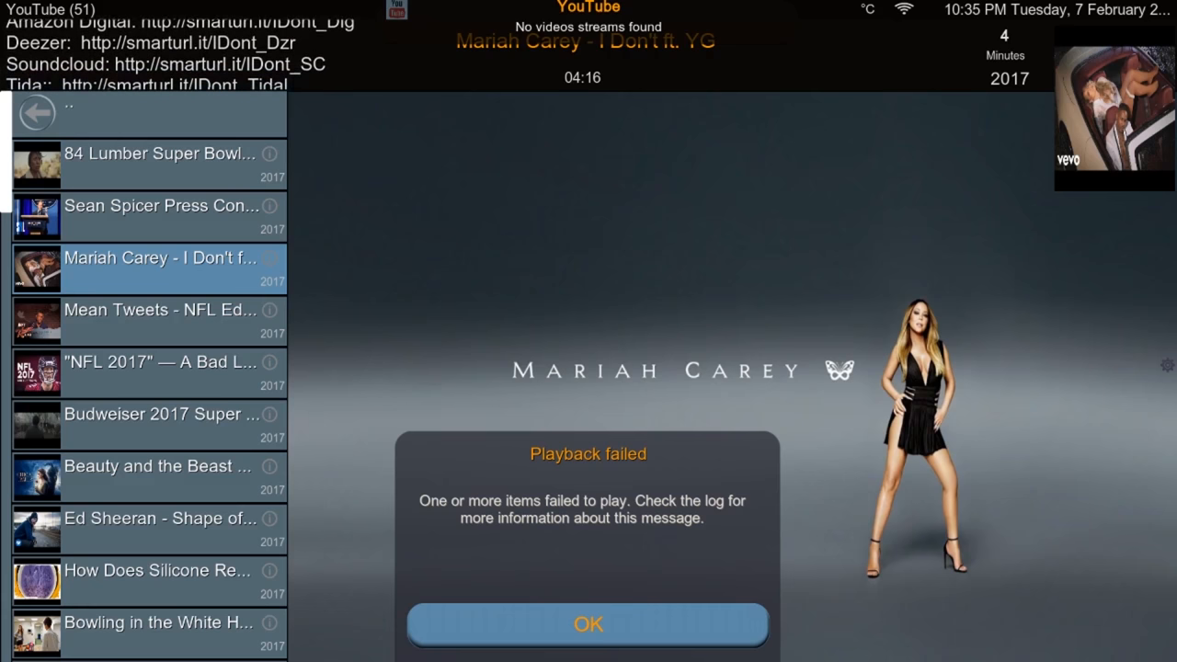
Dismiss Playback failed and browse the Featherence repository's video add-ons to YouTube.
click(587, 624)
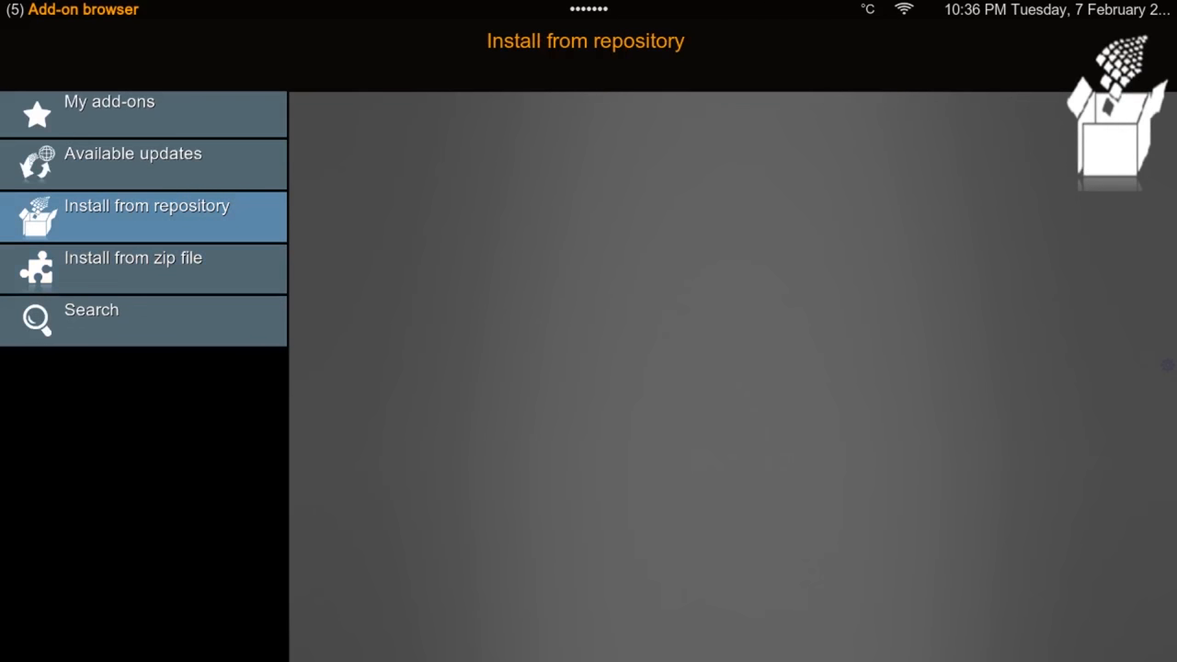
click(147, 205)
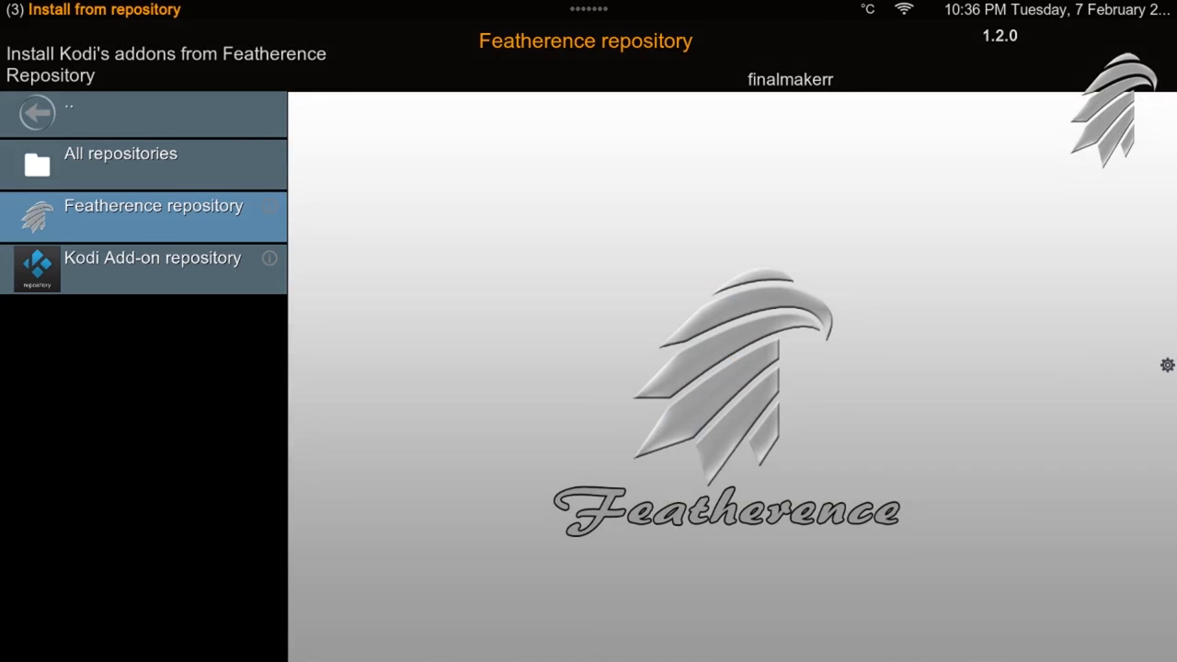
click(153, 205)
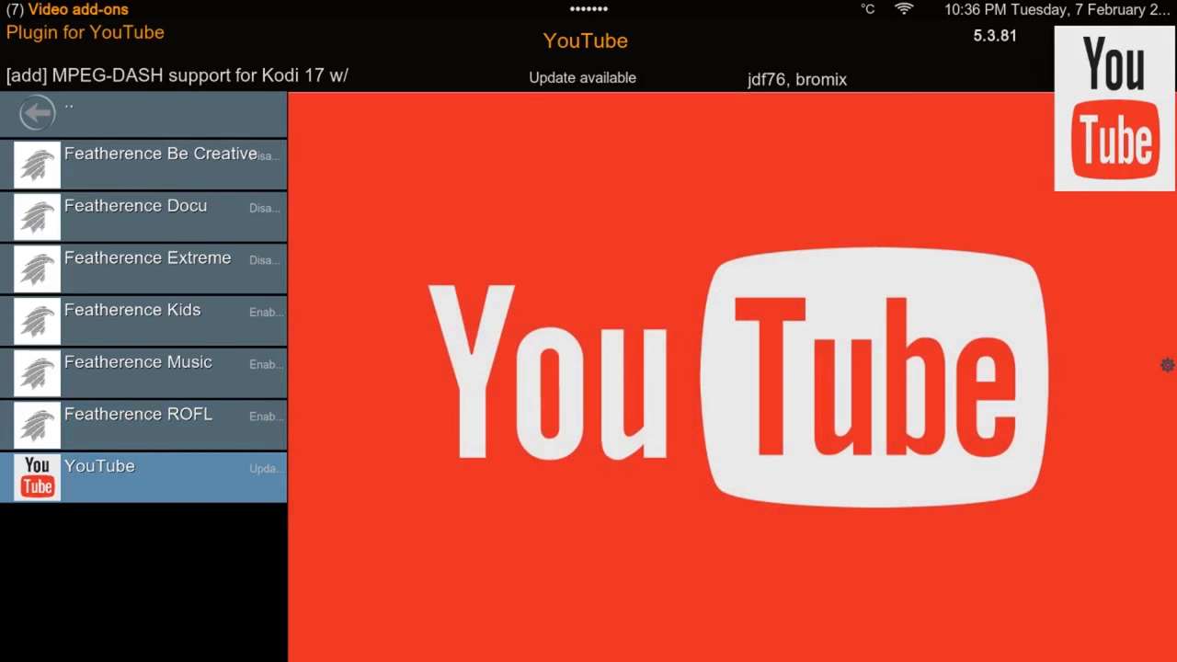
Update the YouTube add-on from its context menu.
click(144, 476)
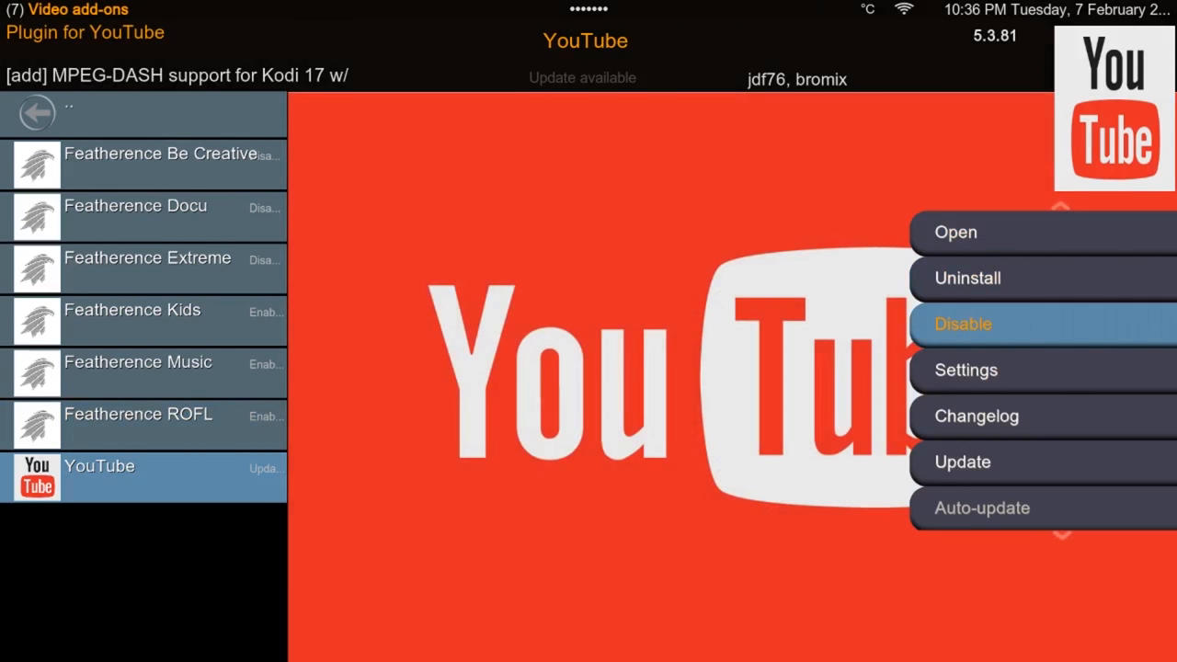
click(962, 462)
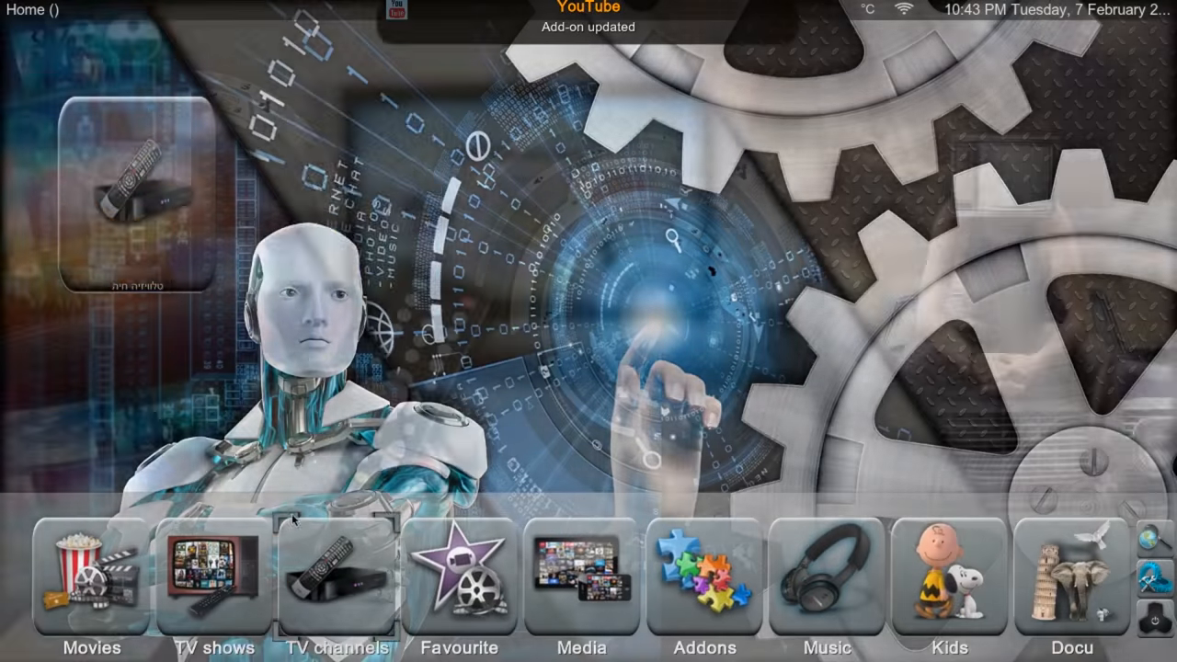
Play the Mariah Carey video from YouTube's Popular right now list.
click(704, 579)
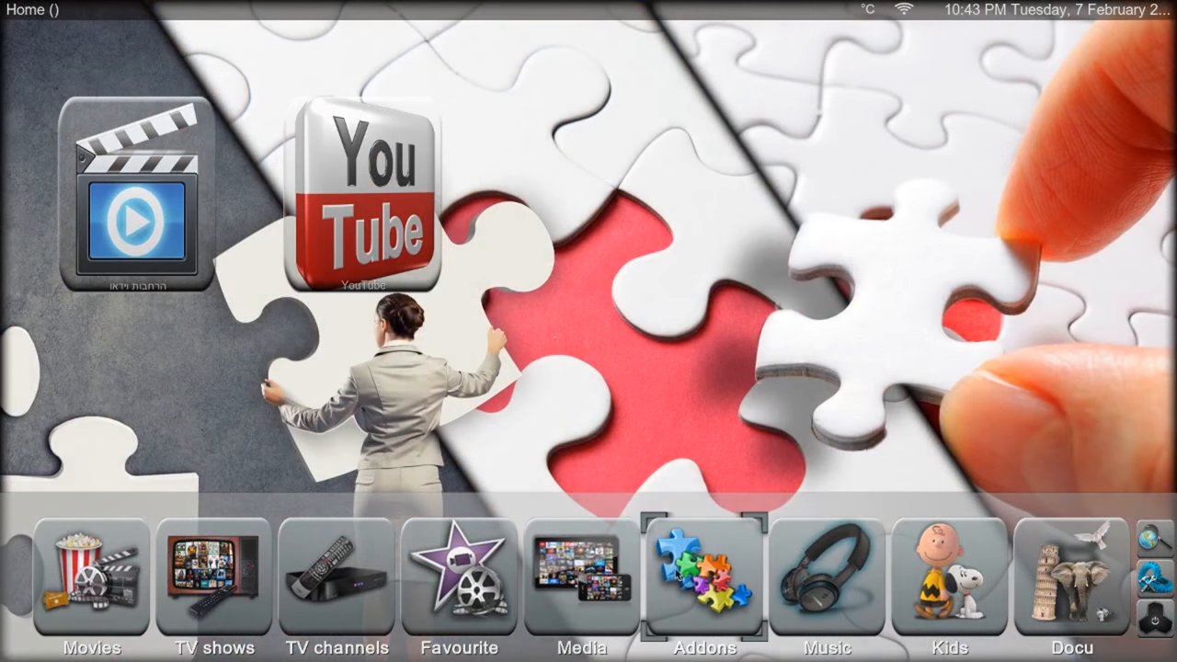
click(366, 202)
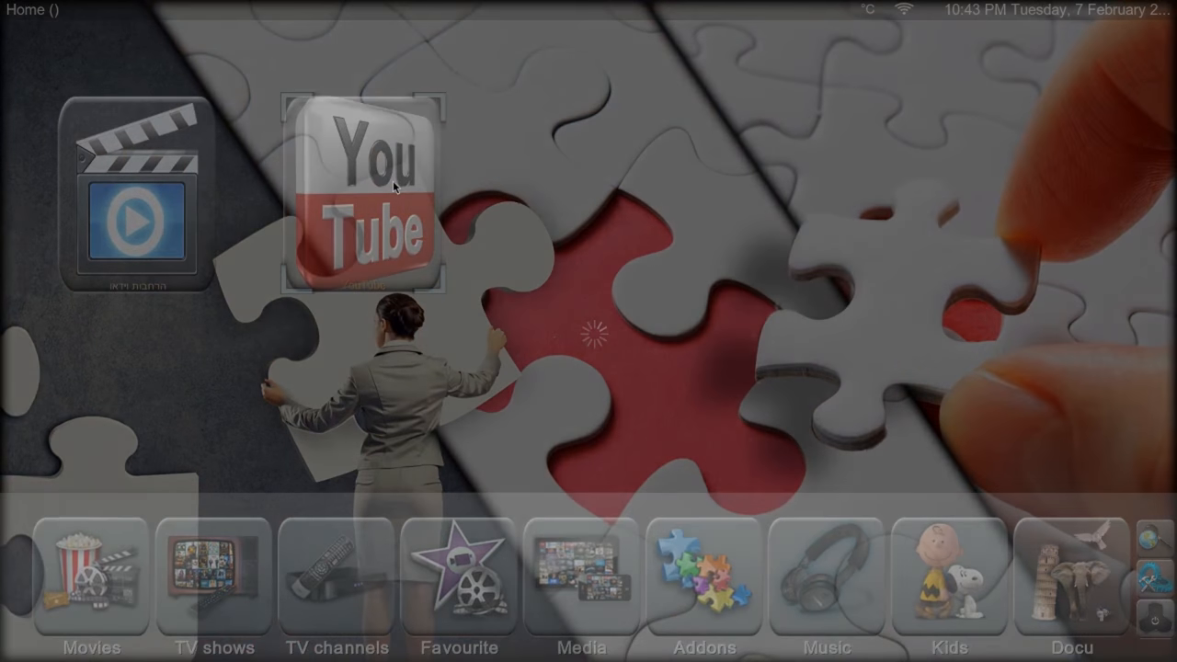
click(362, 197)
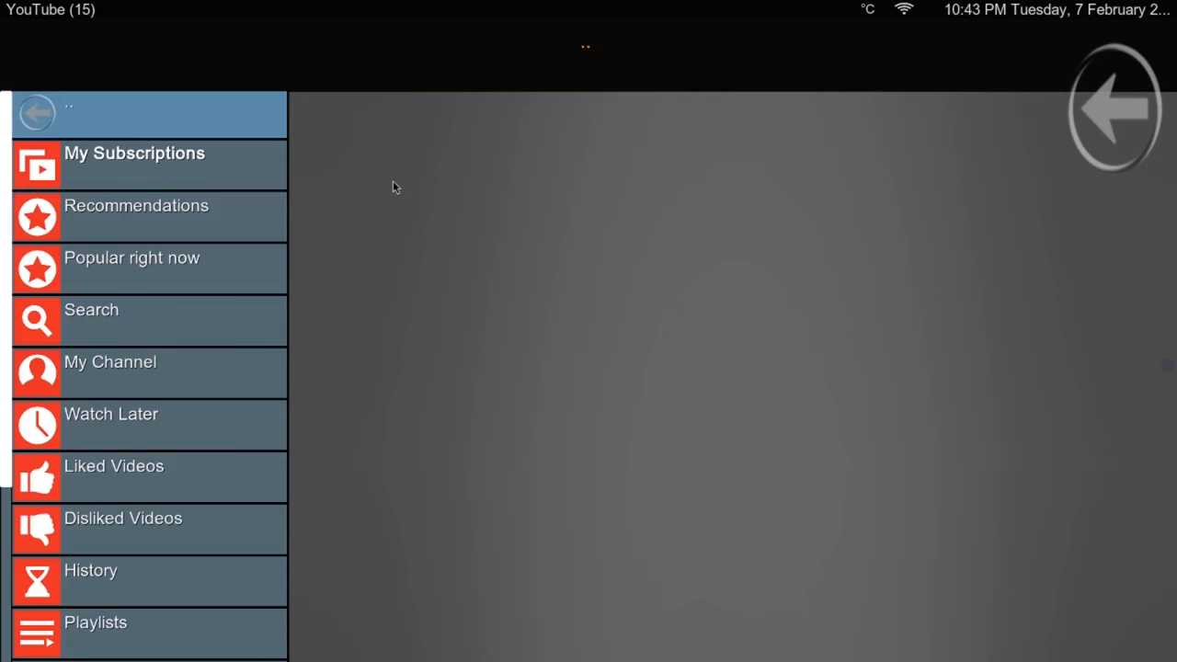
click(131, 258)
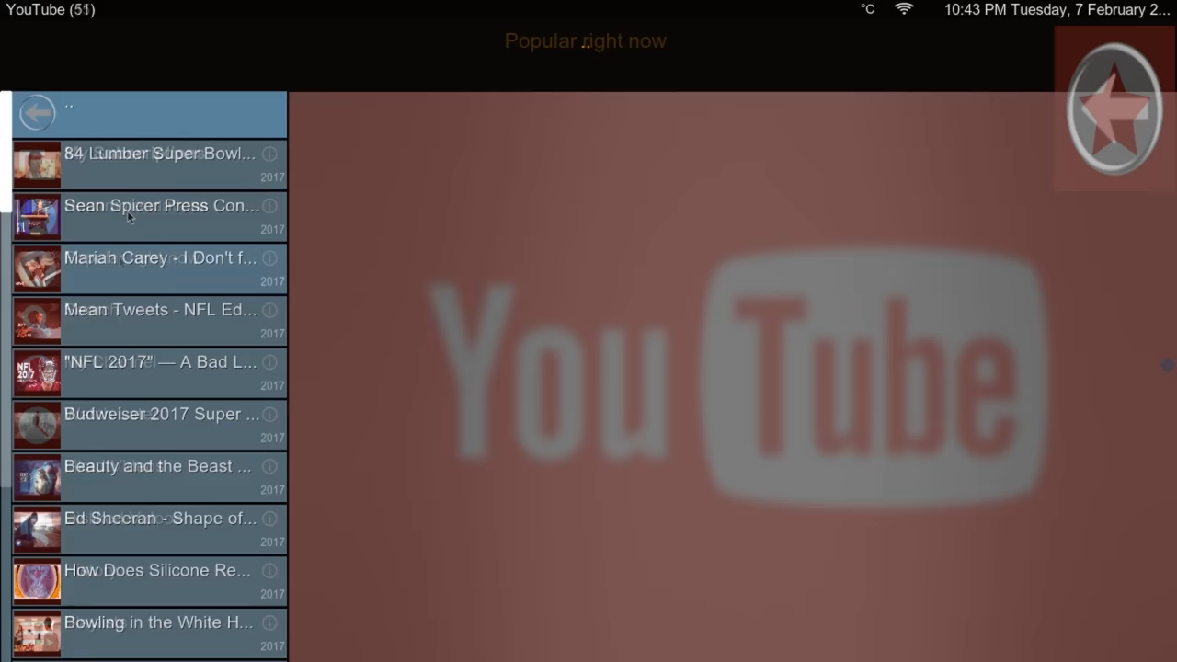
click(161, 258)
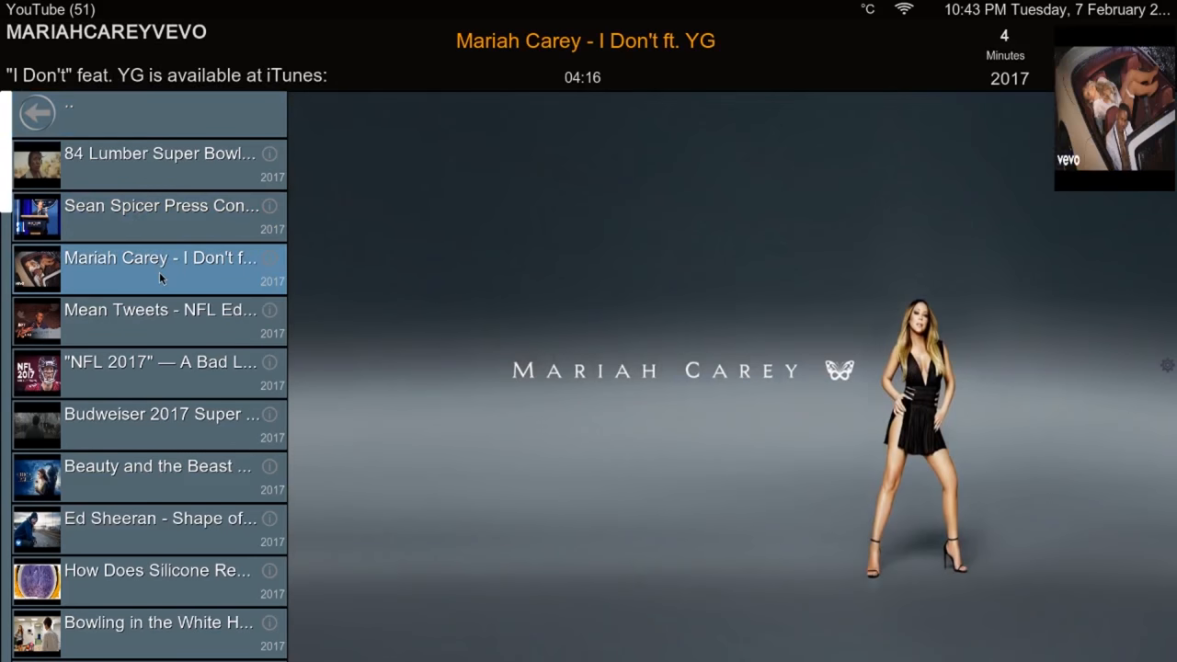
click(161, 258)
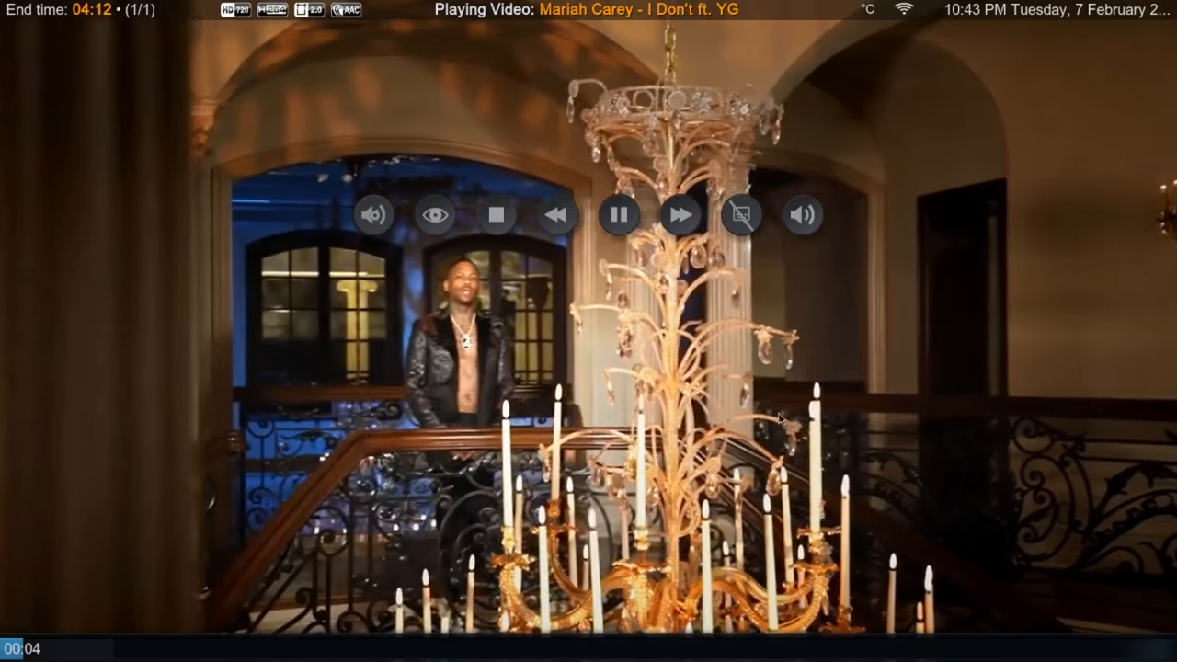
Switch to the browser and view the GitHub commit fixing 'No videos streams found'.
key(alt+tab)
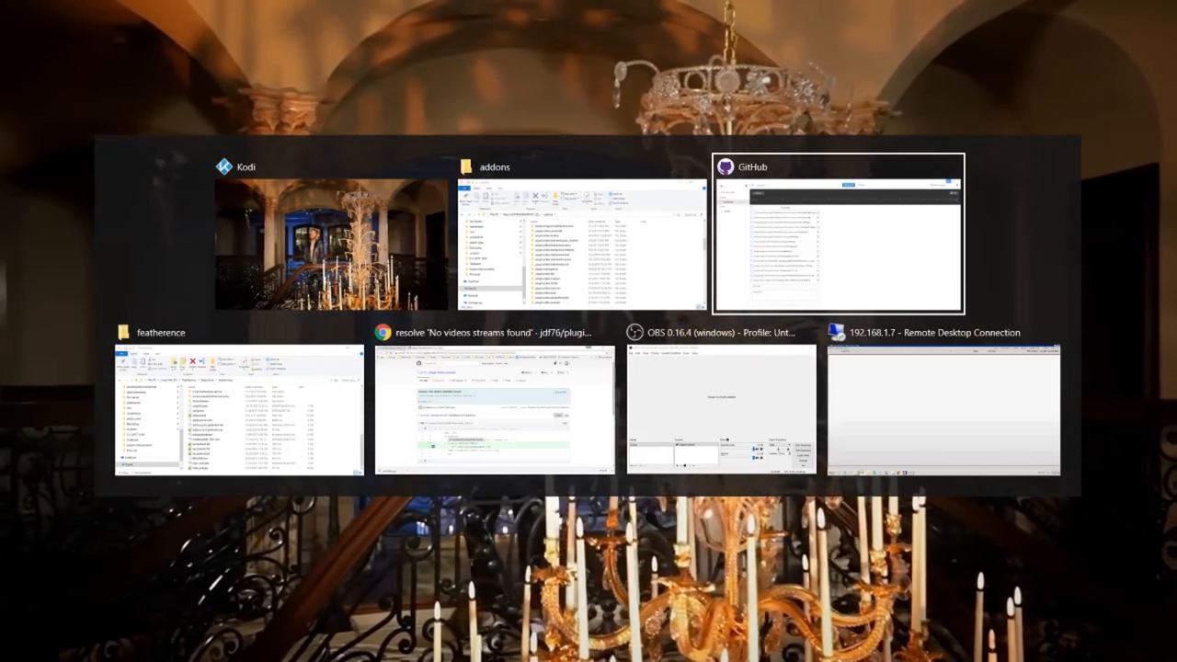
click(494, 409)
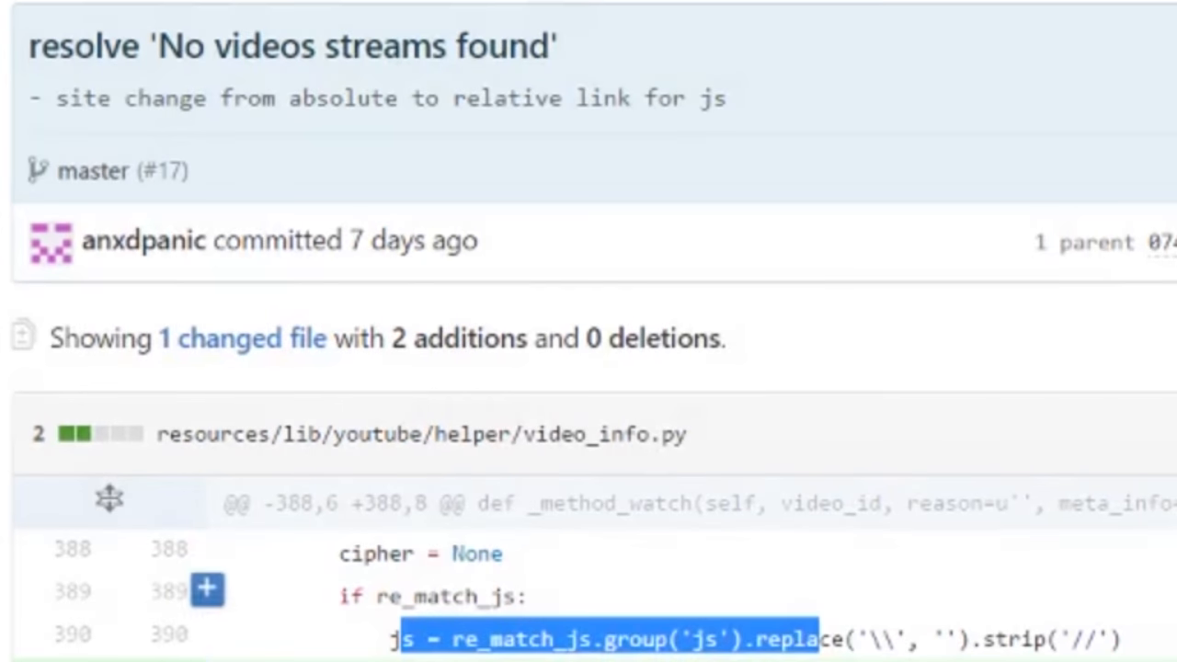
scroll(down, 3)
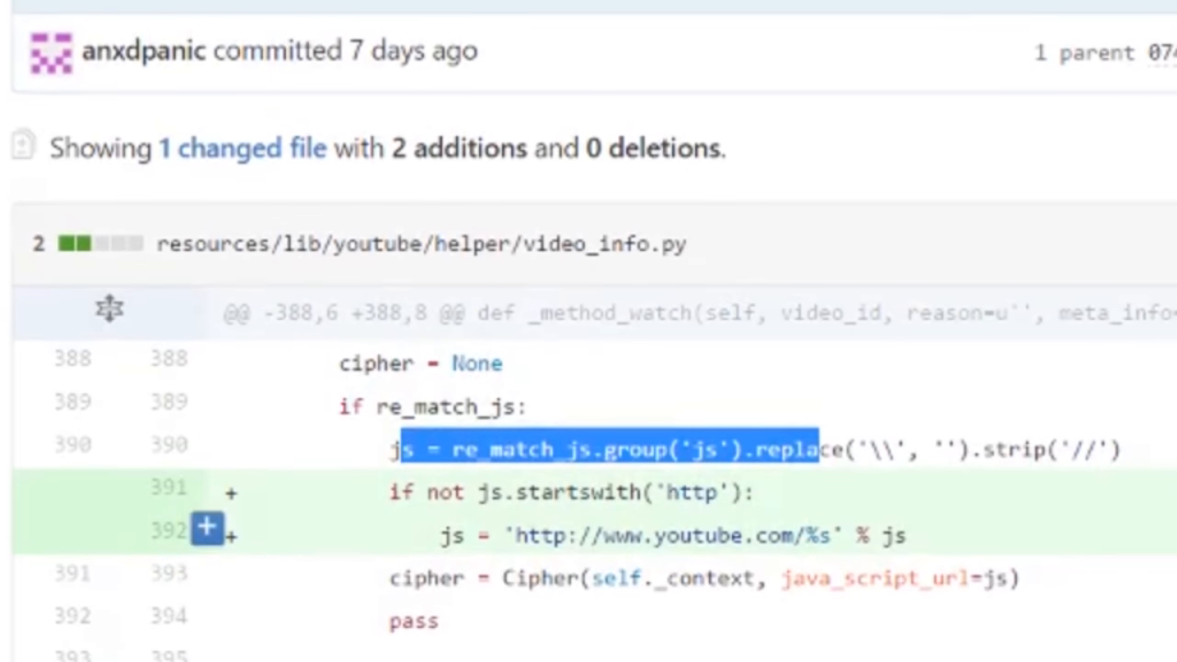